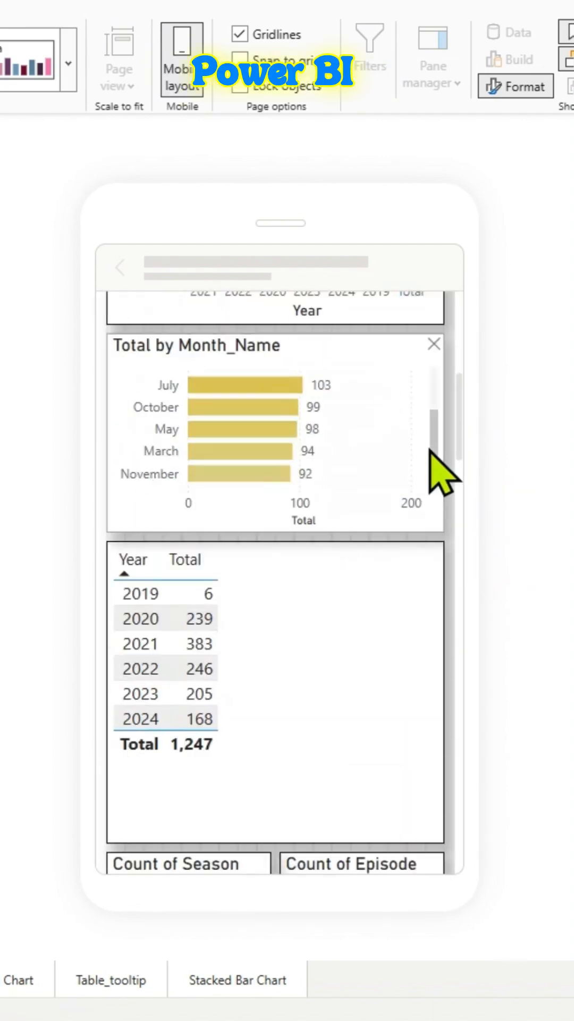
Step: Read through the template documentation and highlight the note that templates contain no data
{"action": "left_click", "coordinate": [236, 979]}
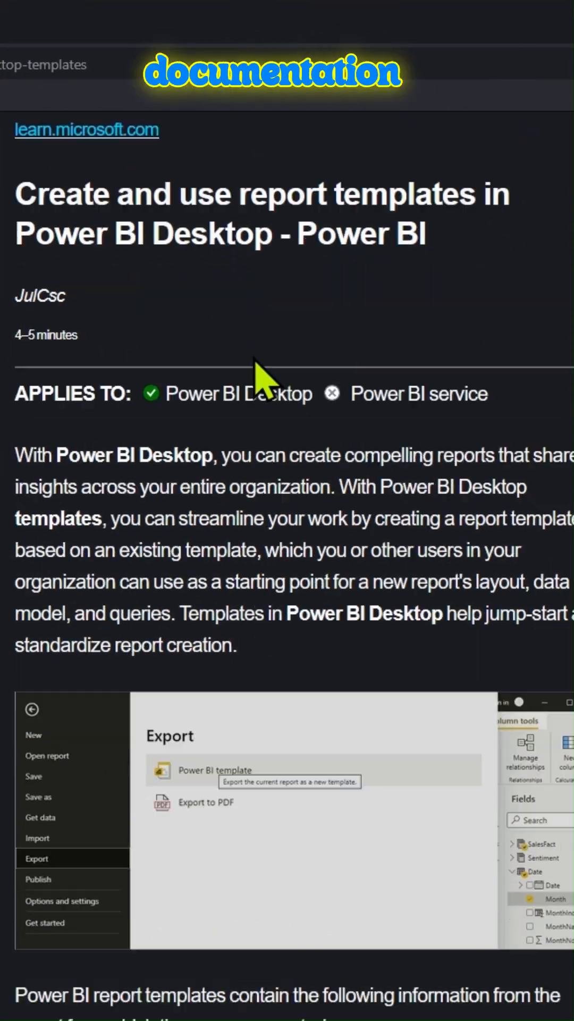
{"action": "scroll", "scroll_direction": "down", "scroll_amount": 3}
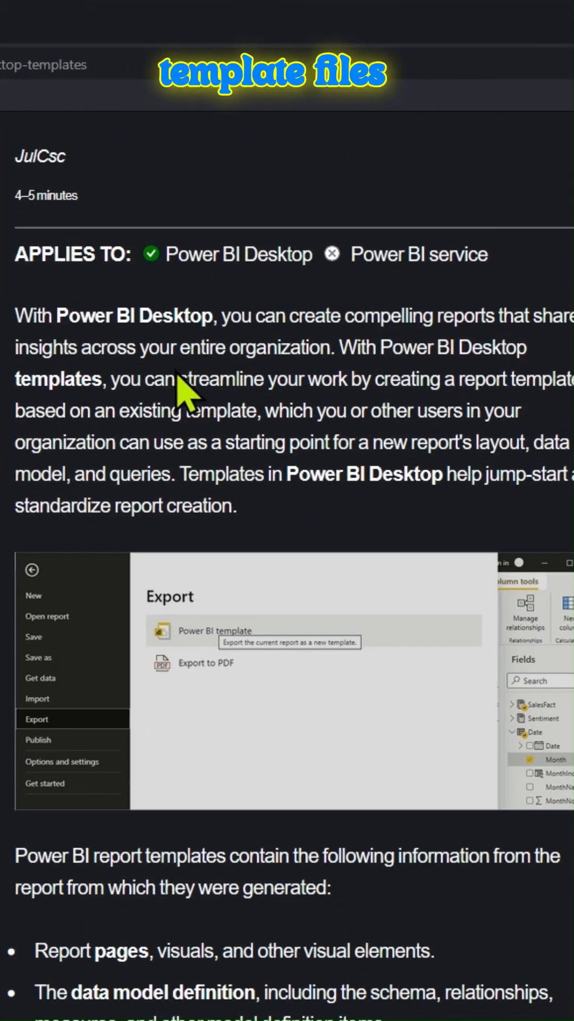
{"action": "scroll", "scroll_direction": "down", "scroll_amount": 3}
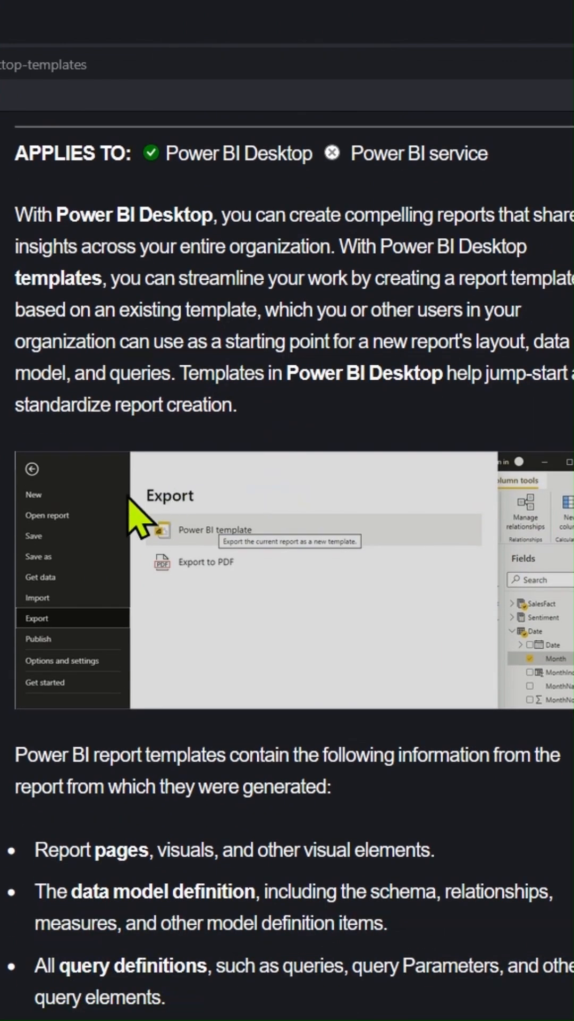
{"action": "scroll", "scroll_direction": "down", "scroll_amount": 3}
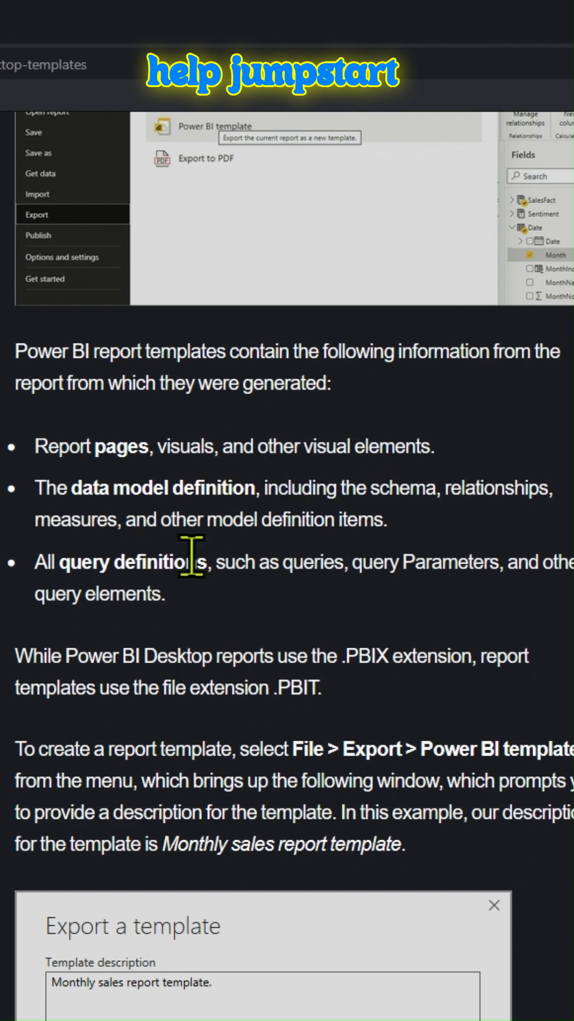
{"action": "scroll", "scroll_direction": "down", "scroll_amount": 3}
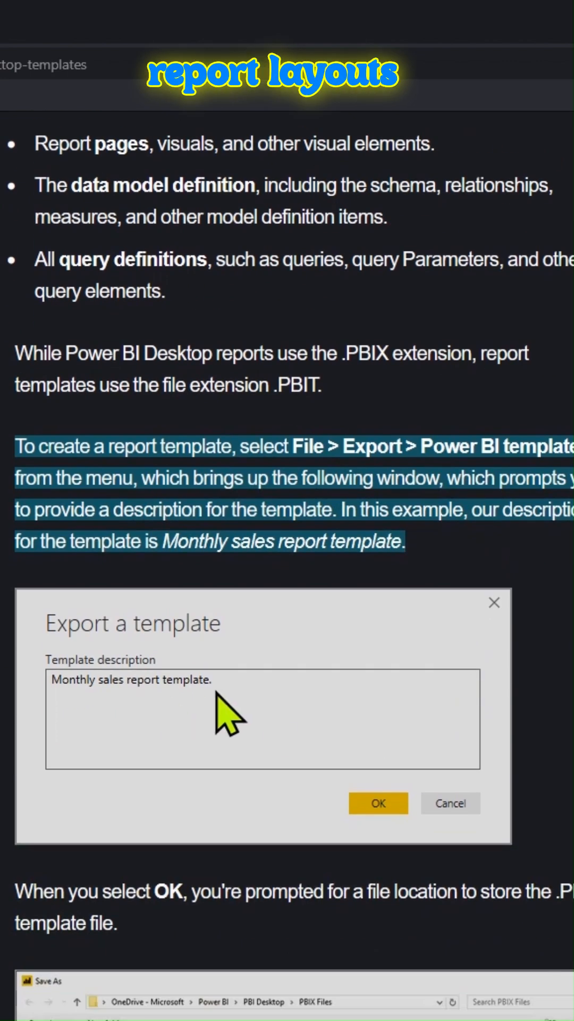
{"action": "scroll", "scroll_direction": "down", "scroll_amount": 3}
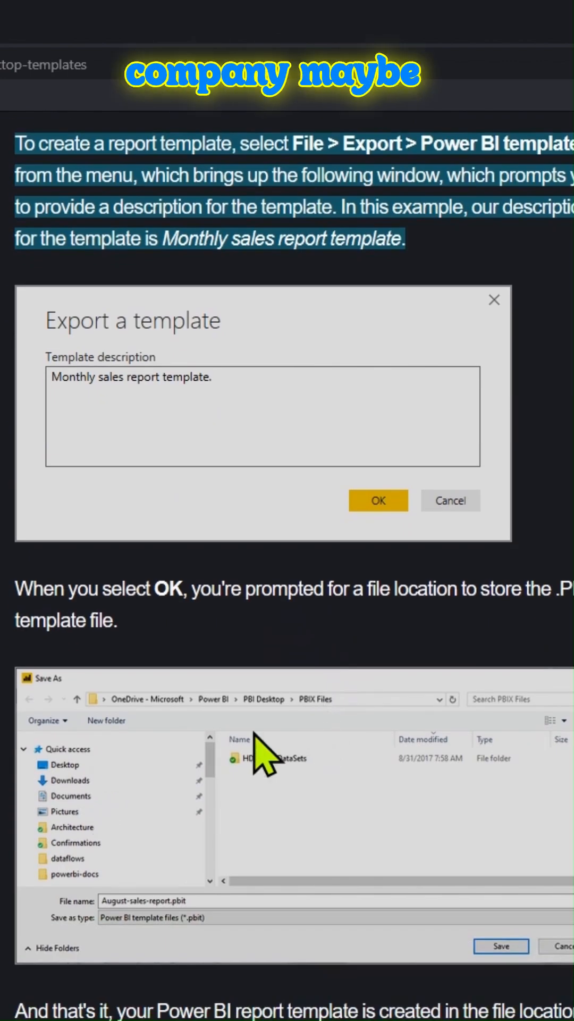
{"action": "scroll", "scroll_direction": "down", "scroll_amount": 3}
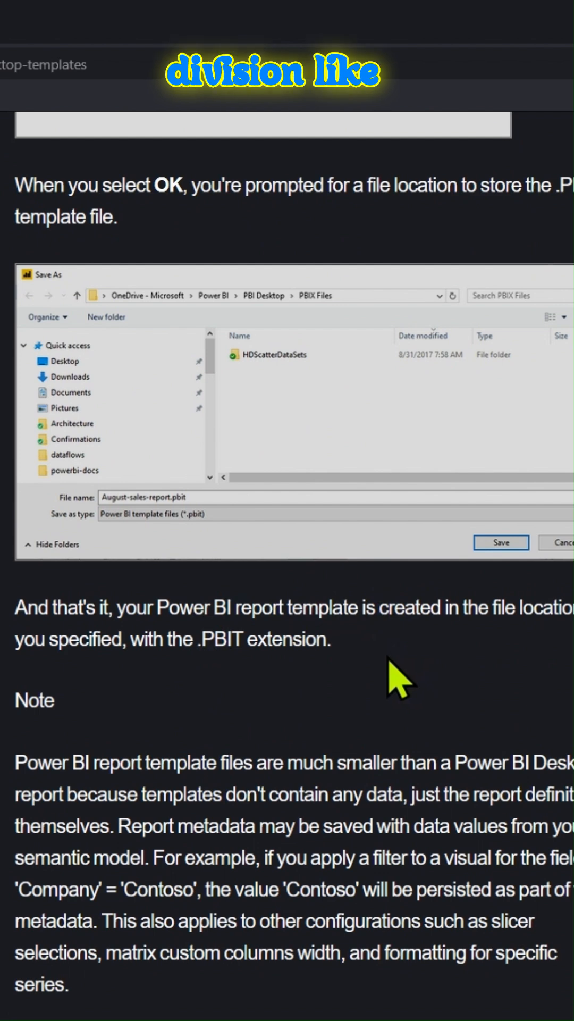
{"action": "scroll", "scroll_direction": "down", "scroll_amount": 3}
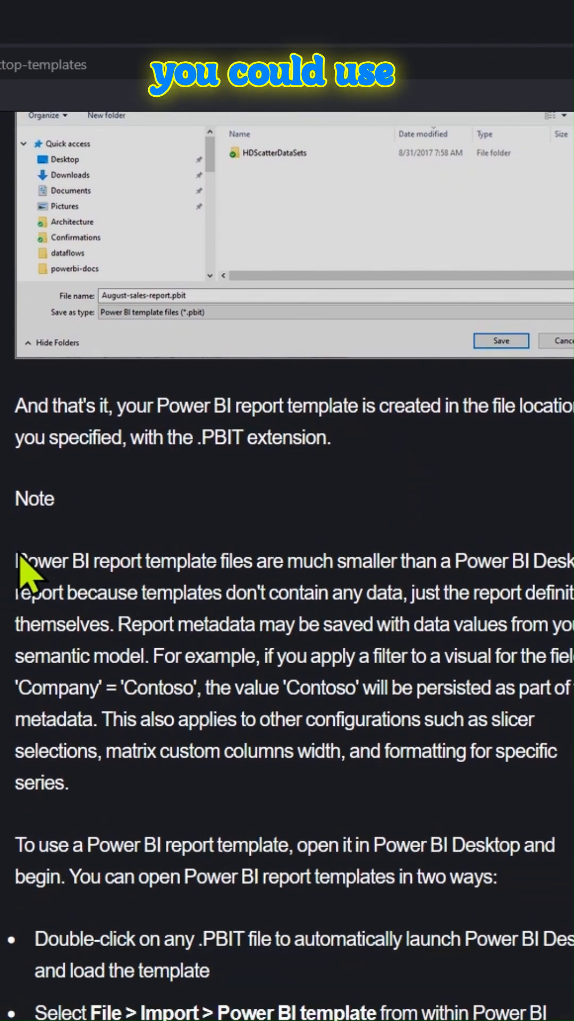
{"action": "left_click_drag", "start_coordinate": [16, 560], "coordinate": [364, 624]}
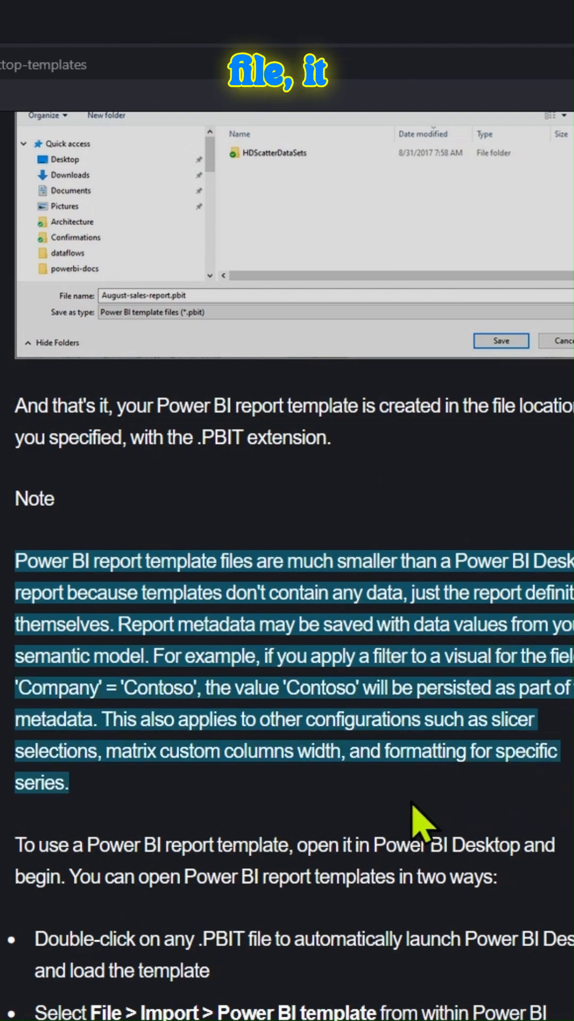
Step: Finish reading the documentation, then show the report's Export options in the File menu
{"action": "scroll", "scroll_direction": "down", "scroll_amount": 3}
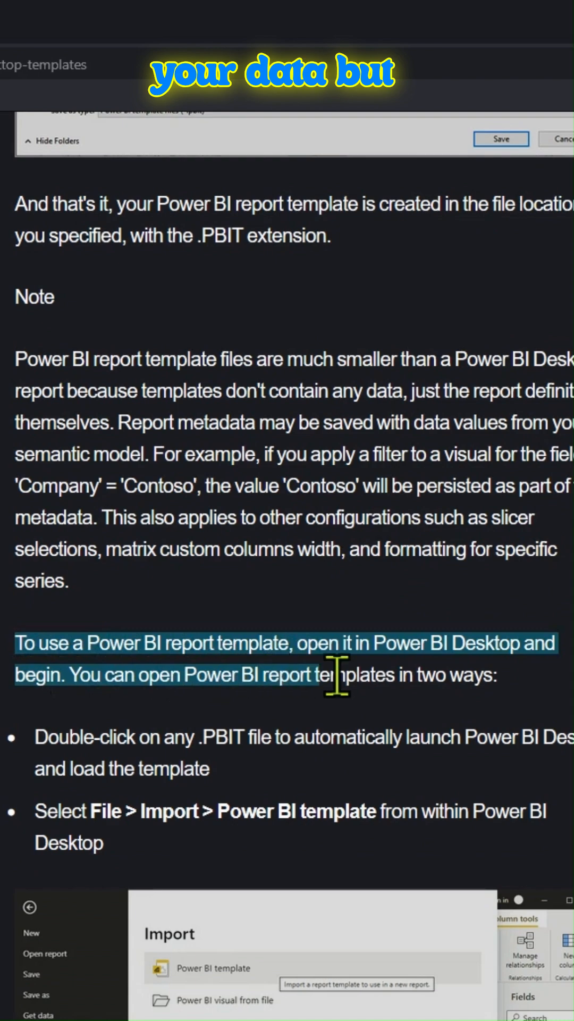
{"action": "scroll", "scroll_direction": "down", "scroll_amount": 3}
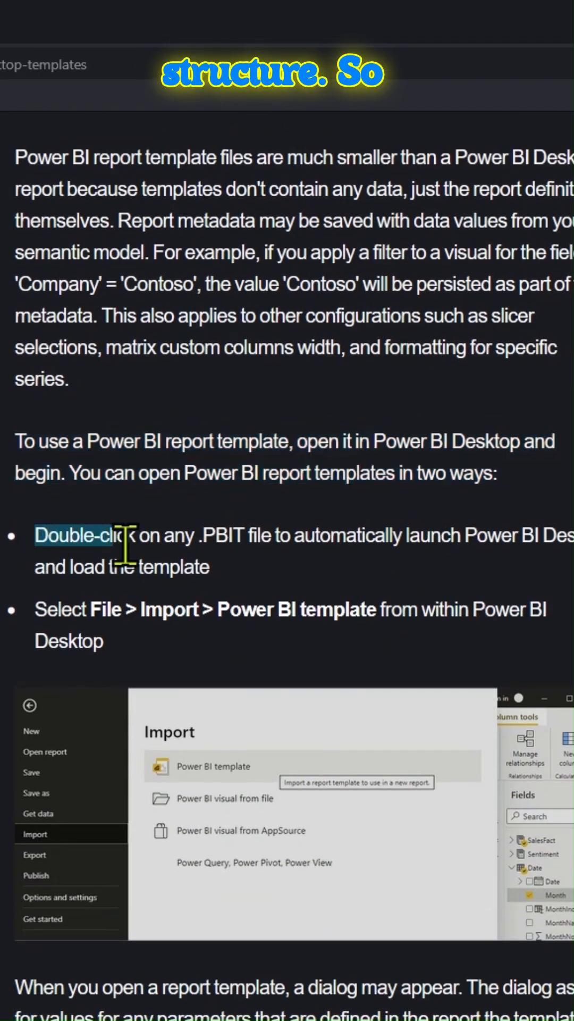
{"action": "scroll", "scroll_direction": "down", "scroll_amount": 3}
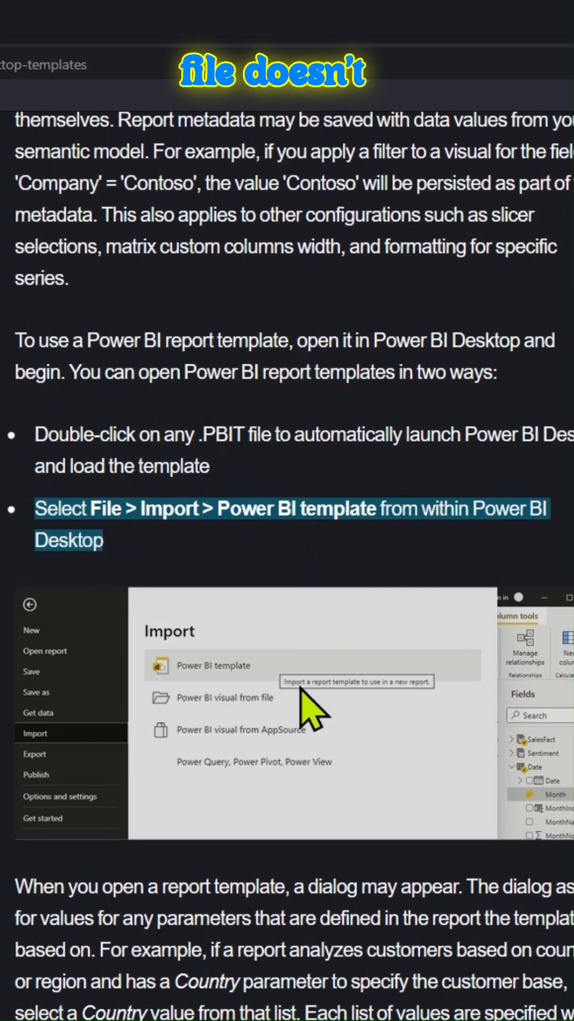
{"action": "scroll", "scroll_direction": "down", "scroll_amount": 3}
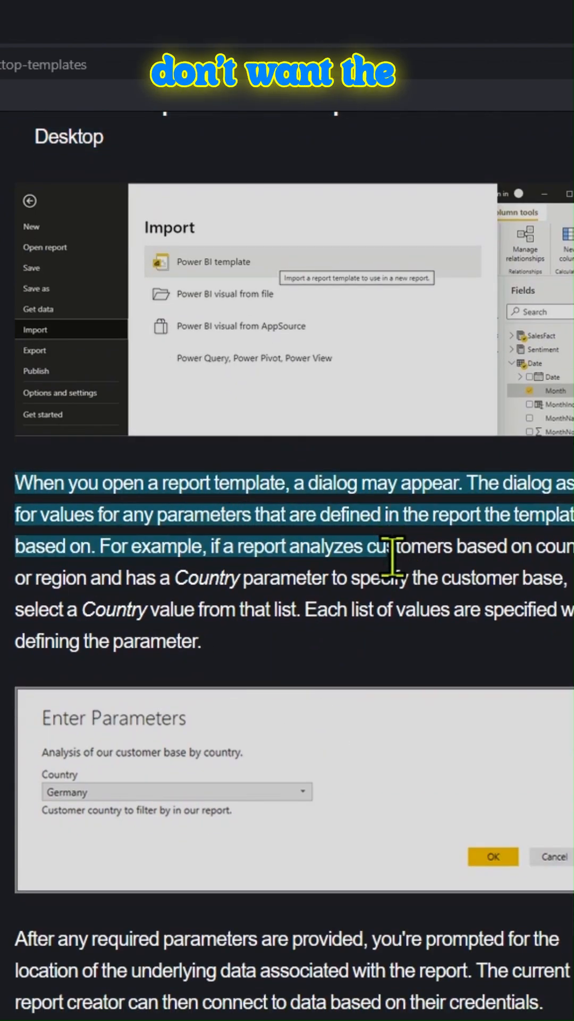
{"action": "scroll", "scroll_direction": "down", "scroll_amount": 3}
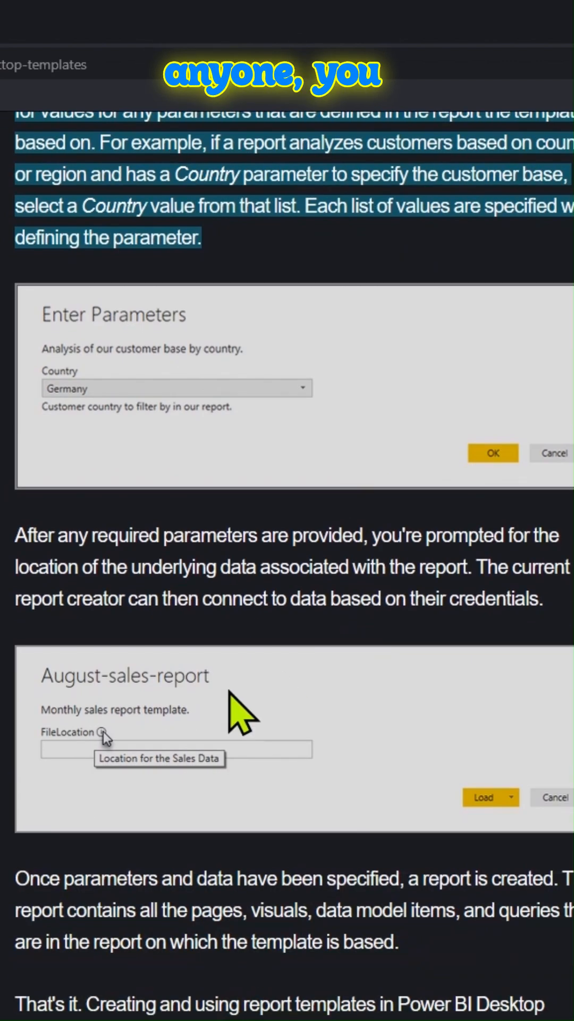
{"action": "scroll", "scroll_direction": "down", "scroll_amount": 3}
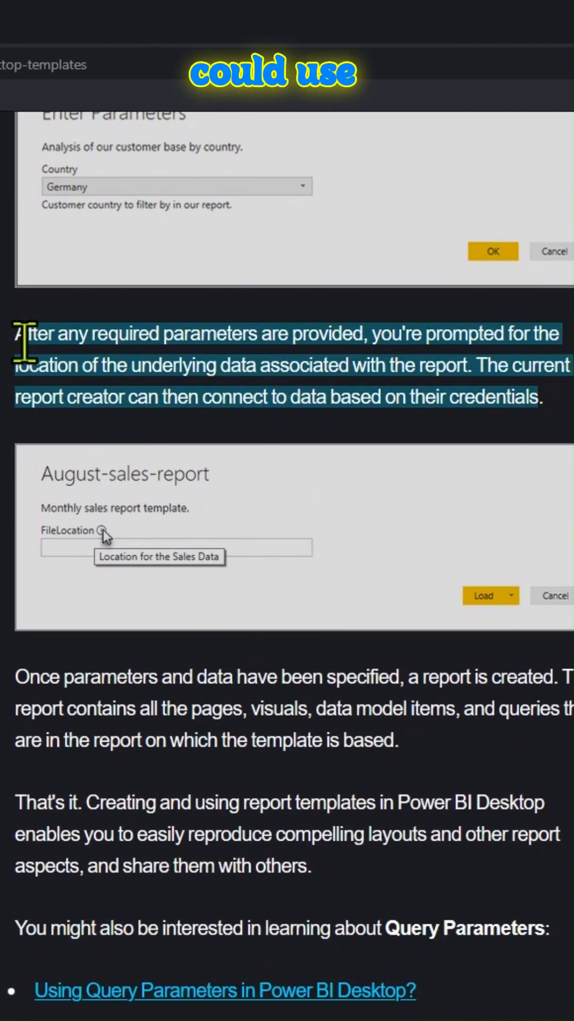
{"action": "scroll", "scroll_direction": "down", "scroll_amount": 3}
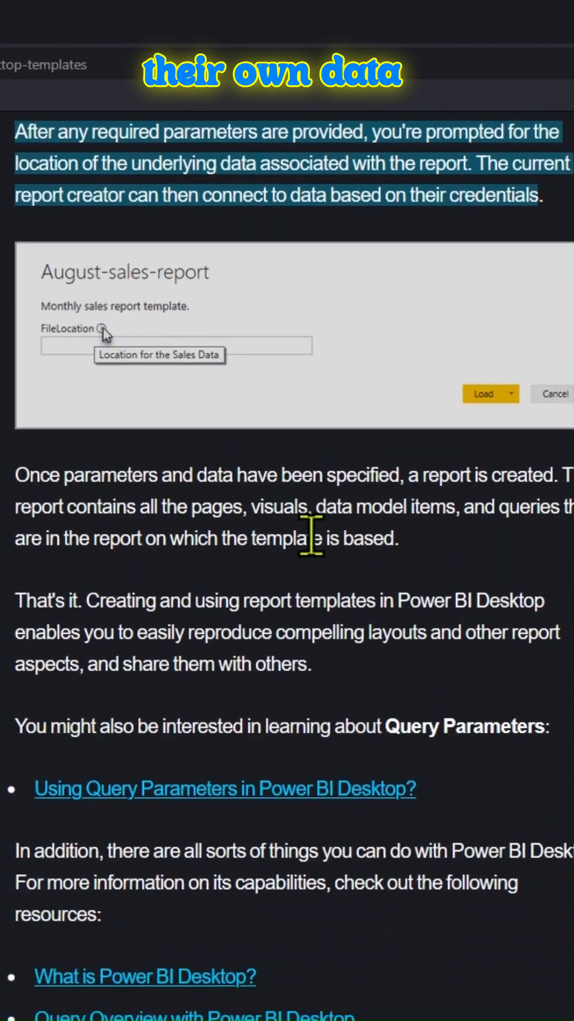
{"action": "scroll", "scroll_direction": "down", "scroll_amount": 3}
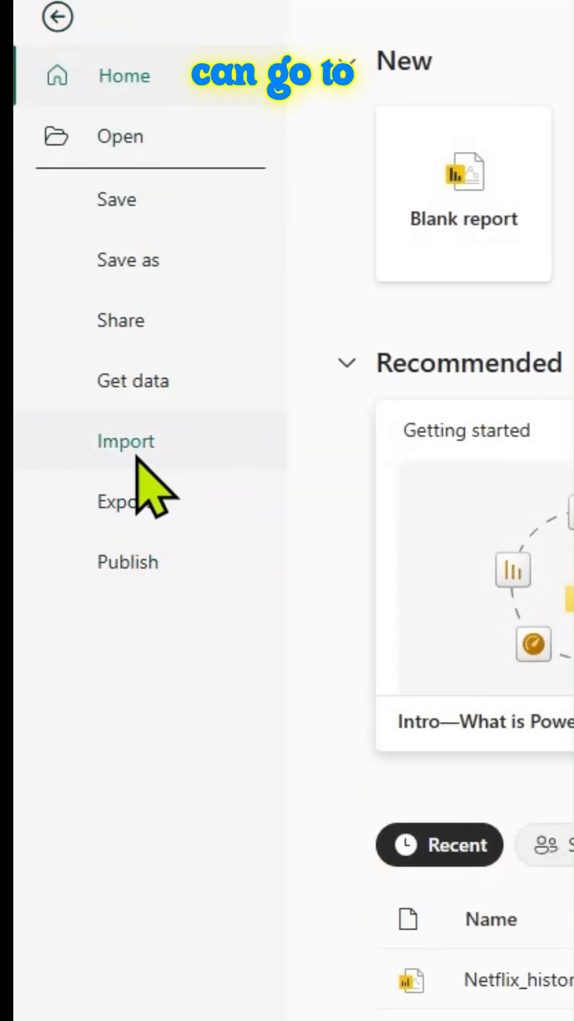
{"action": "left_click", "coordinate": [127, 500]}
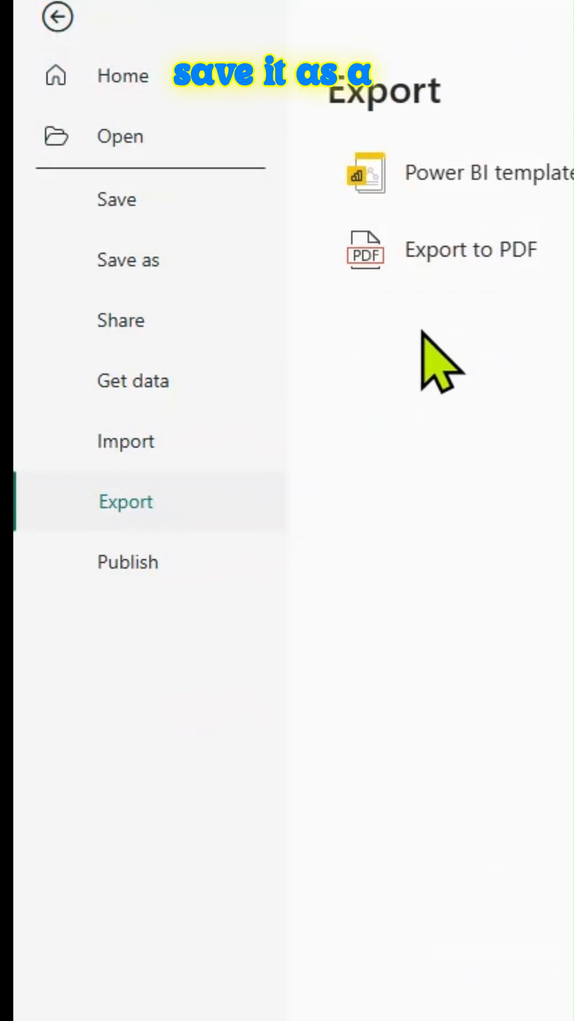
{"action": "mouse_move", "coordinate": [442, 209]}
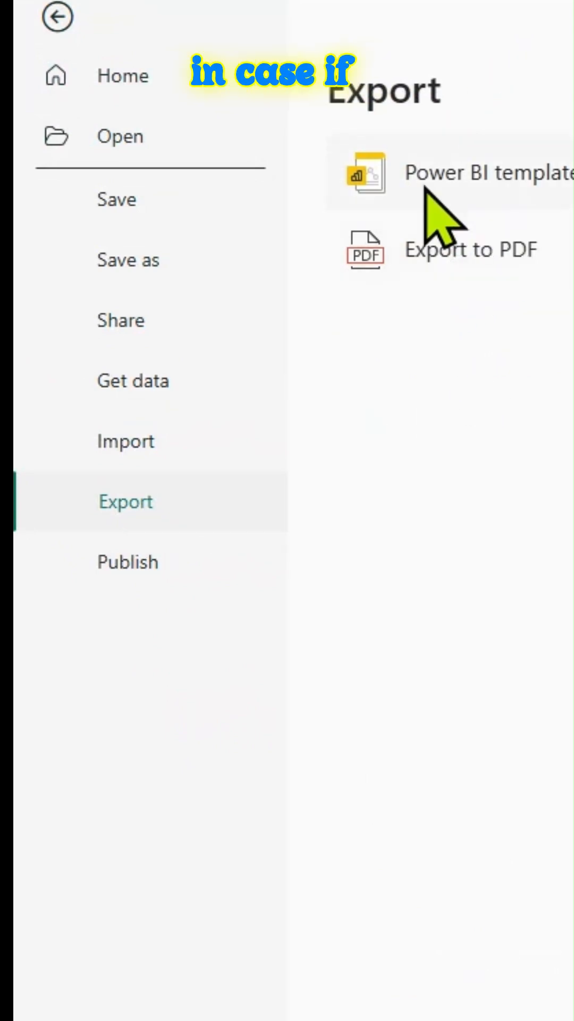
{"action": "mouse_move", "coordinate": [514, 208]}
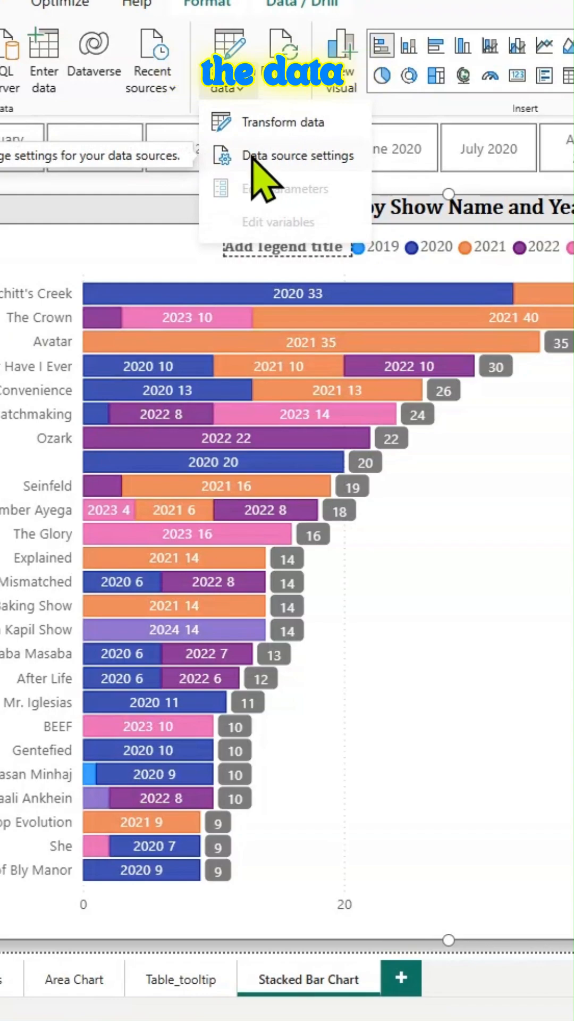
Step: View the data source settings showing the CSV path, then start a new parameter in Manage Parameters
{"action": "left_click", "coordinate": [297, 155]}
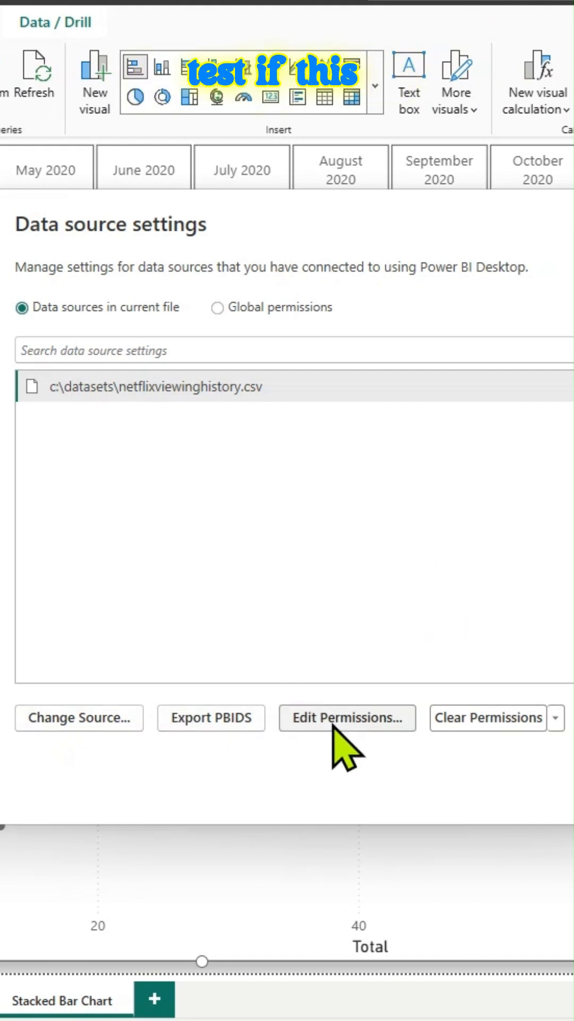
{"action": "left_click", "coordinate": [487, 718]}
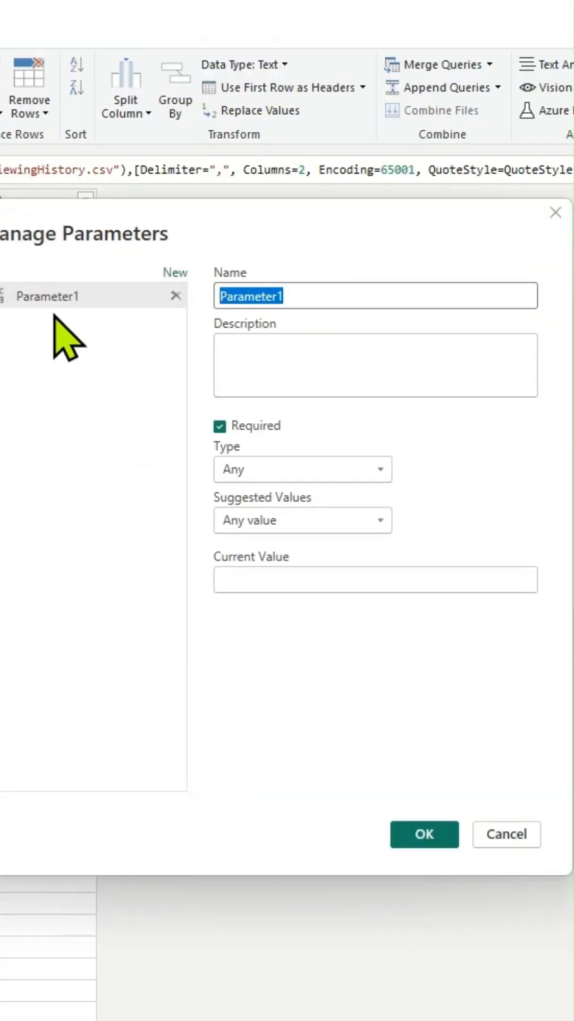
Step: Name the parameter 'FilePath Parameter' and copy the CSV file's path from File Explorer
{"action": "type", "text": "File"}
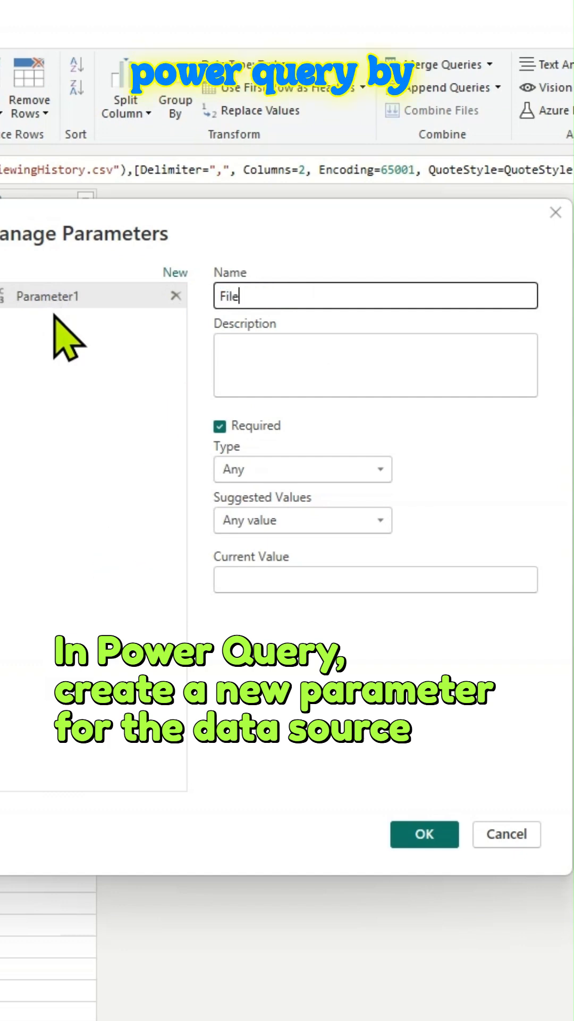
{"action": "type", "text": "FilePath Parameter"}
{"action": "left_click", "coordinate": [375, 366]}
{"action": "type", "text": "Please use your file path"}
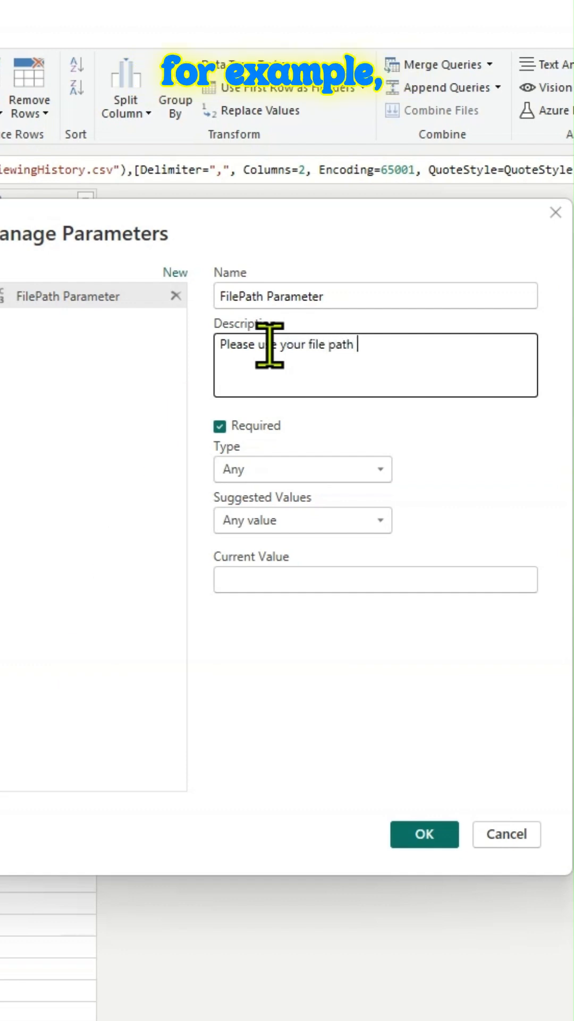
{"action": "left_click", "coordinate": [375, 579]}
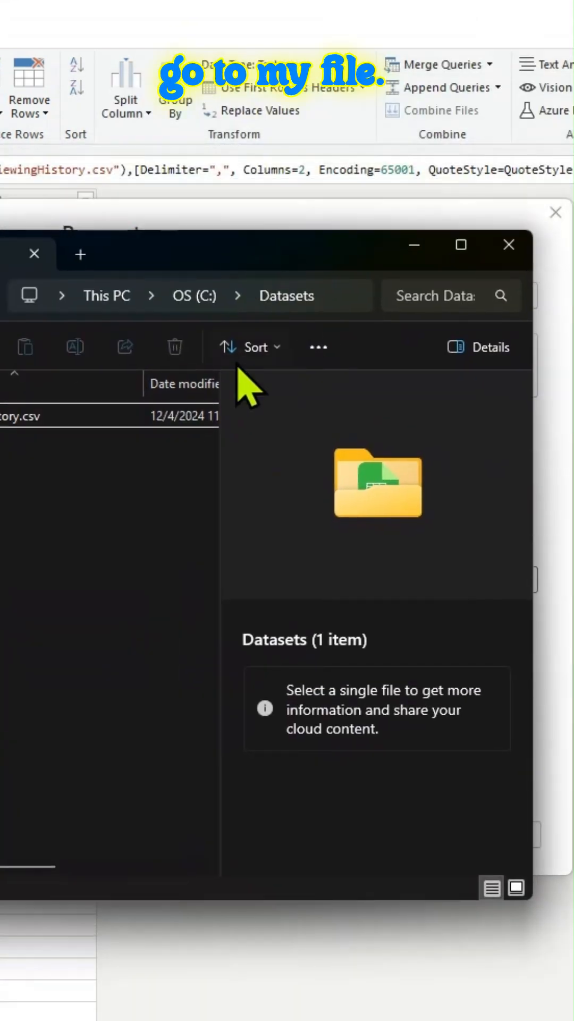
{"action": "right_click", "coordinate": [19, 415]}
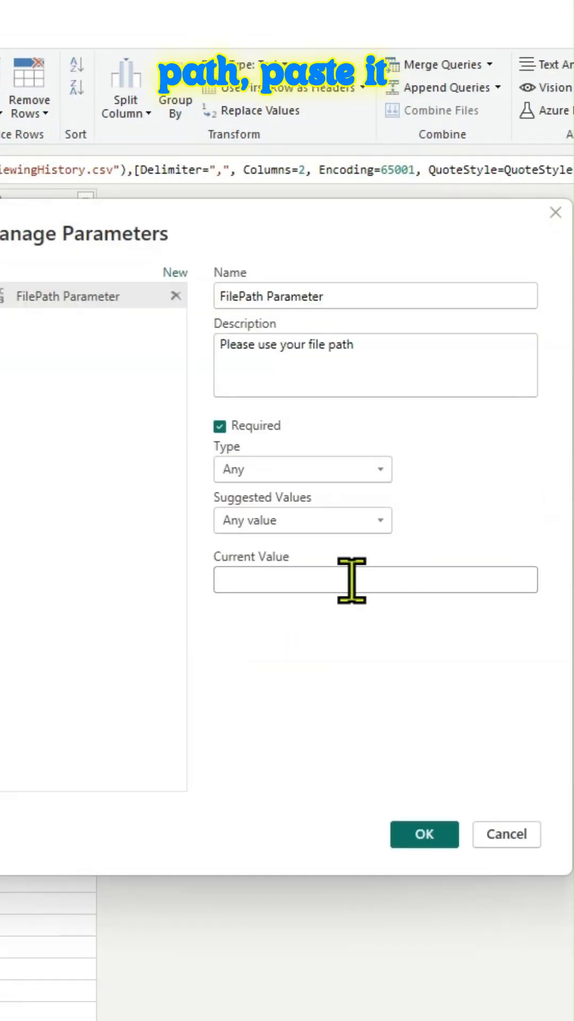
Step: Set the current value to C:\Datasets\NetflixViewingHistory.csv, type Text, and confirm the parameter
{"action": "type", "text": "C:\\Datasets\\NetflixViewingHistory.csv"}
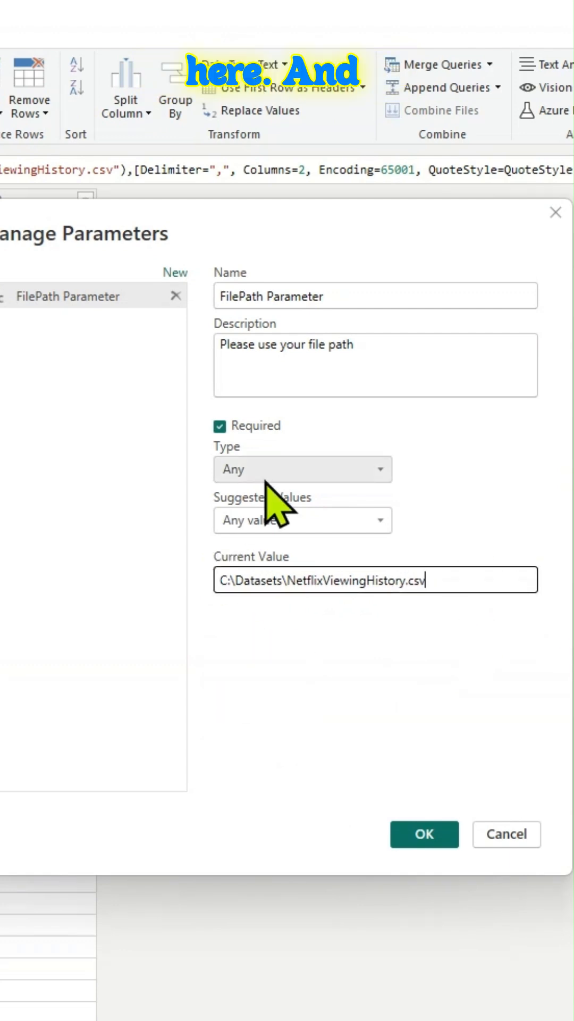
{"action": "left_click", "coordinate": [302, 469]}
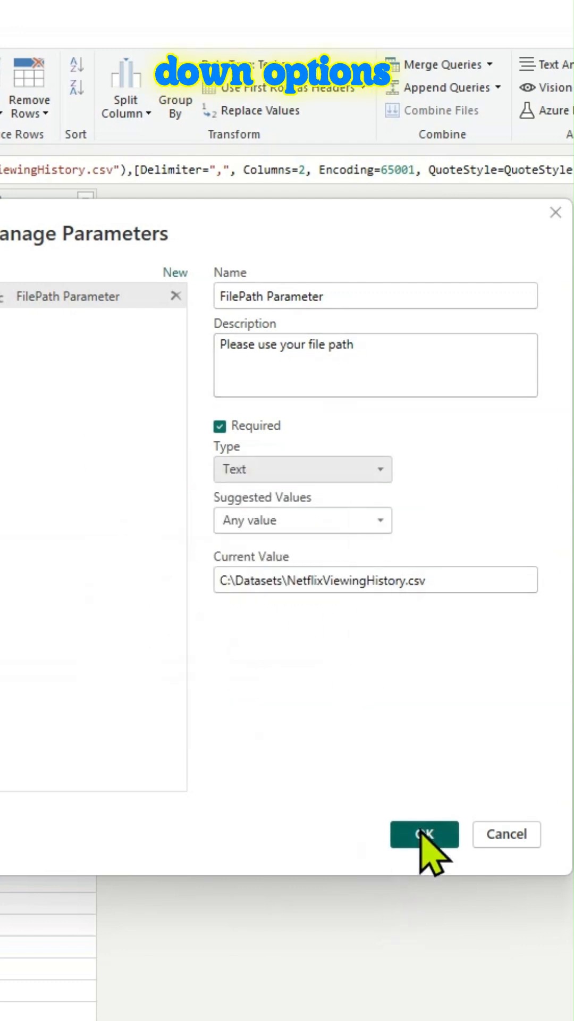
{"action": "left_click", "coordinate": [424, 834]}
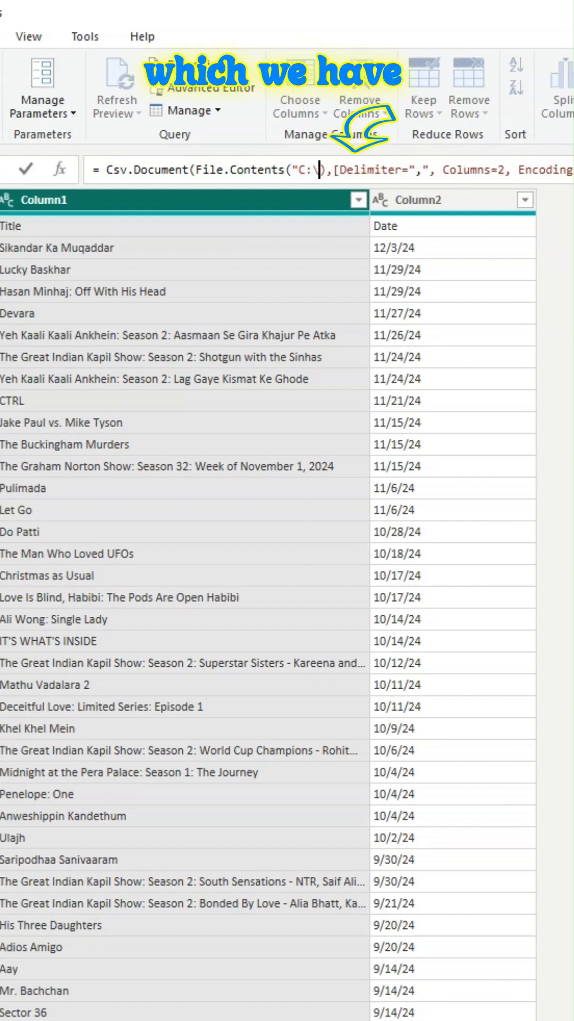
Step: Replace the hardcoded path in File.Contents with #"FilePath Parameter" and apply the query changes
{"action": "type", "text": "Fil"}
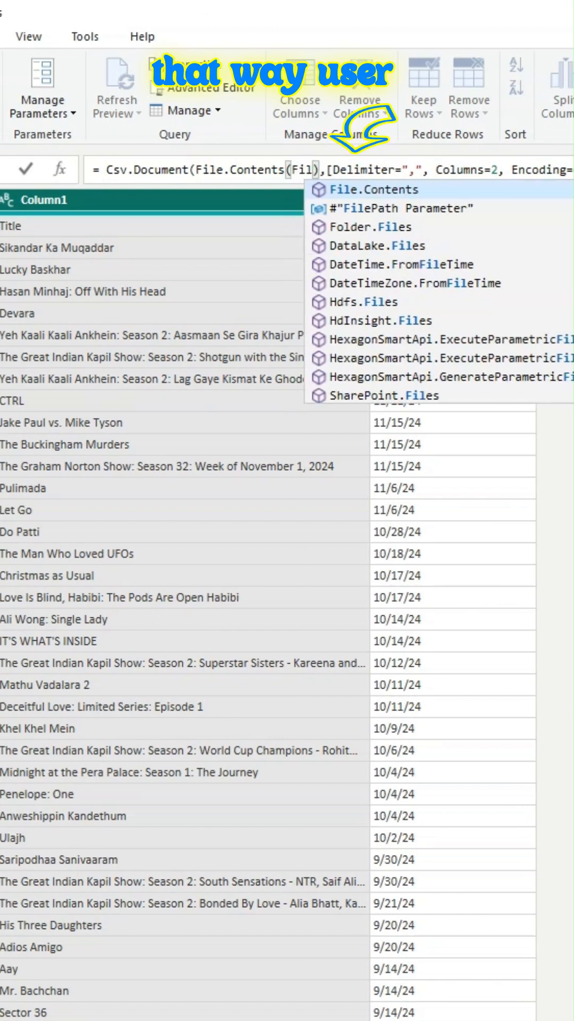
{"action": "left_click", "coordinate": [404, 208]}
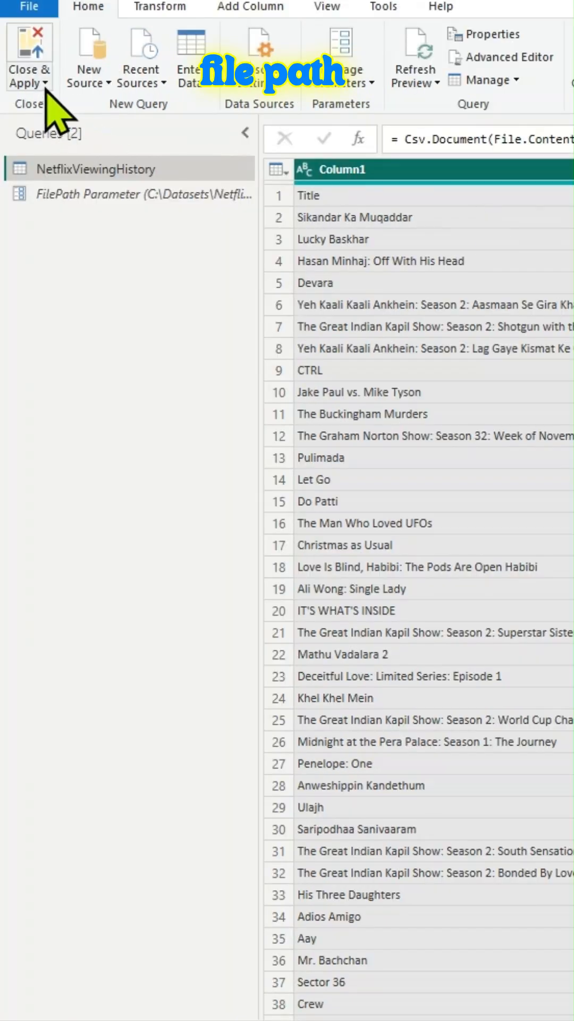
{"action": "left_click", "coordinate": [25, 59]}
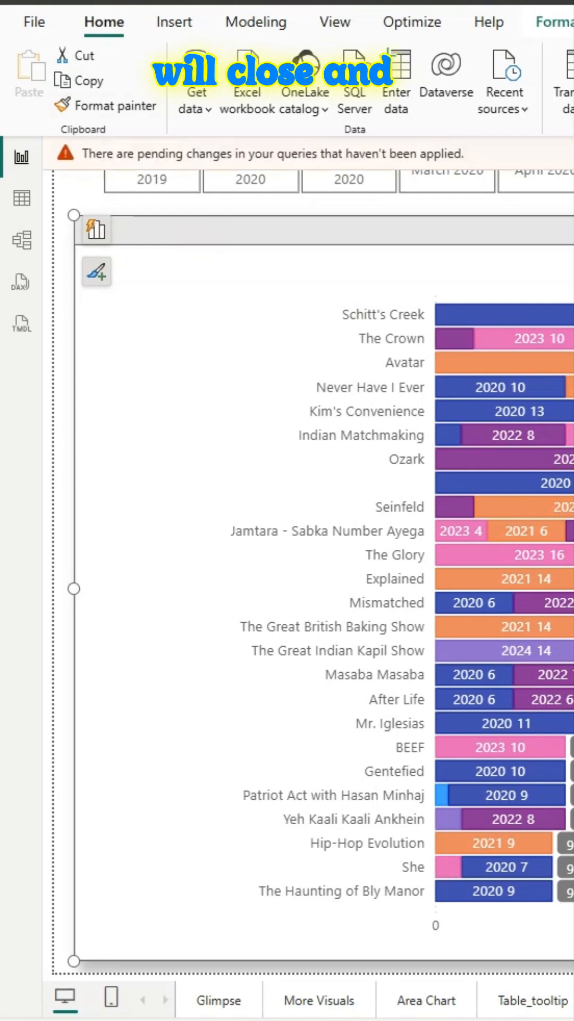
Step: Export the report as a Power BI template to C:\Datasets and check the saved file beside the CSV
{"action": "left_click", "coordinate": [33, 22]}
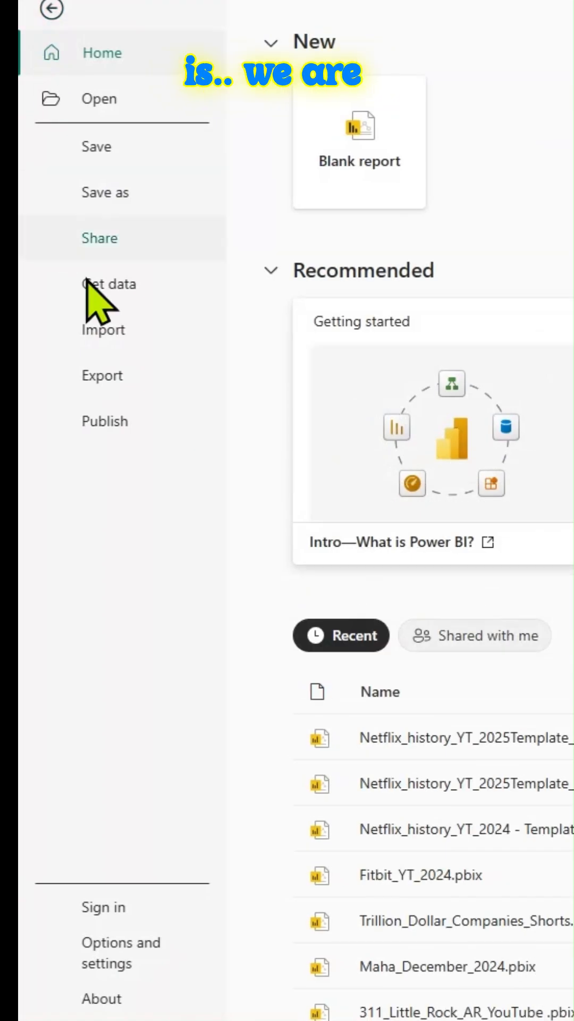
{"action": "left_click", "coordinate": [51, 11]}
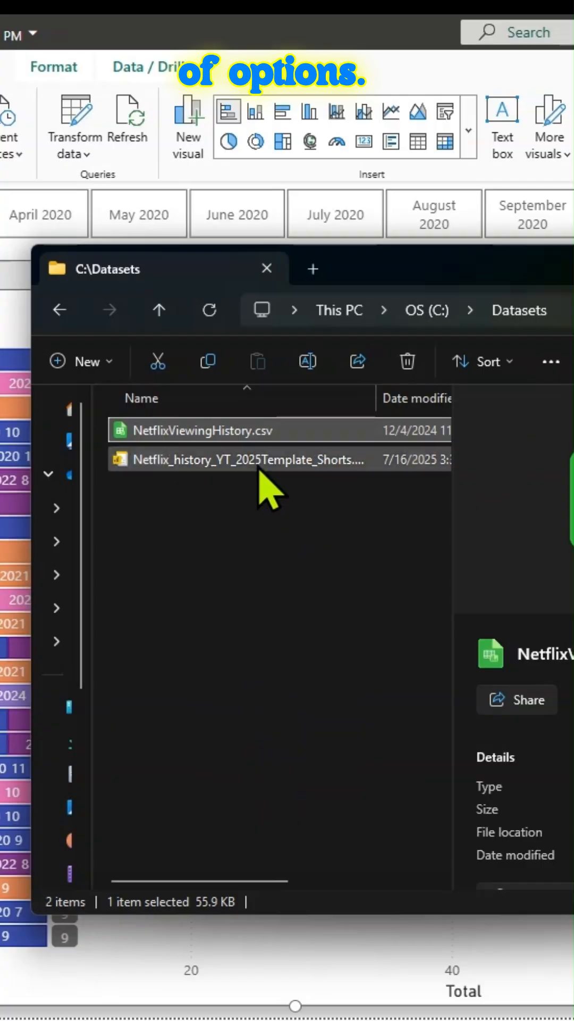
{"action": "right_click", "coordinate": [242, 459]}
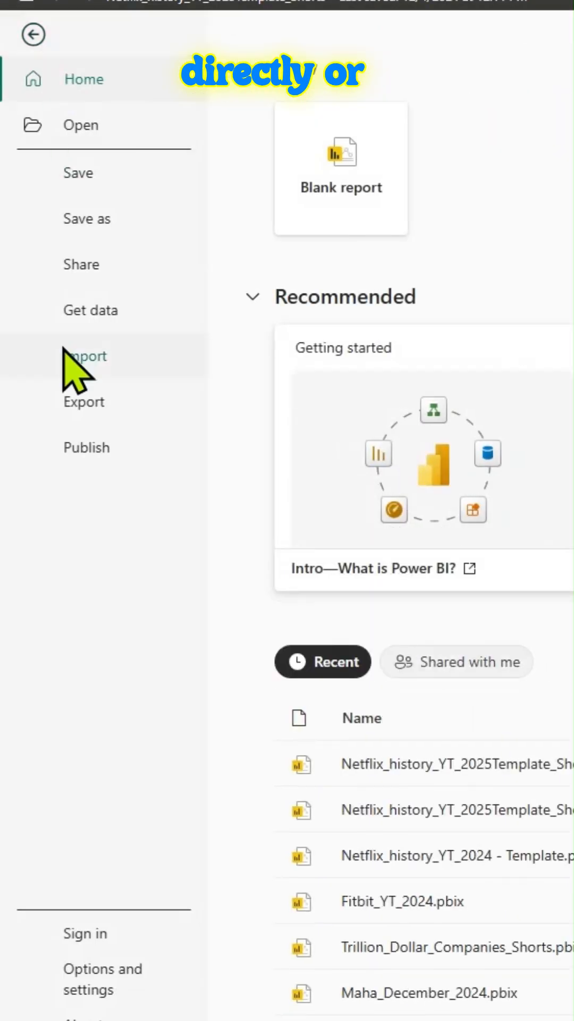
Step: Import the Netflix_history_YT_2025Template_Shorts template and enter "C:\Datasets\NetflixViewingHistory.csv" as FilePath Parameter
{"action": "left_click", "coordinate": [84, 355]}
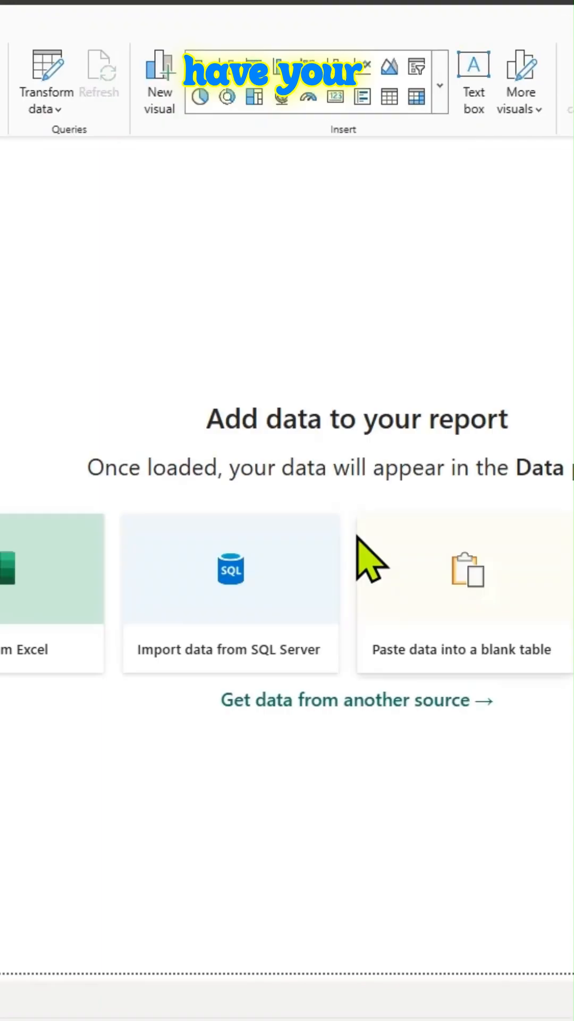
{"action": "left_click", "coordinate": [463, 586]}
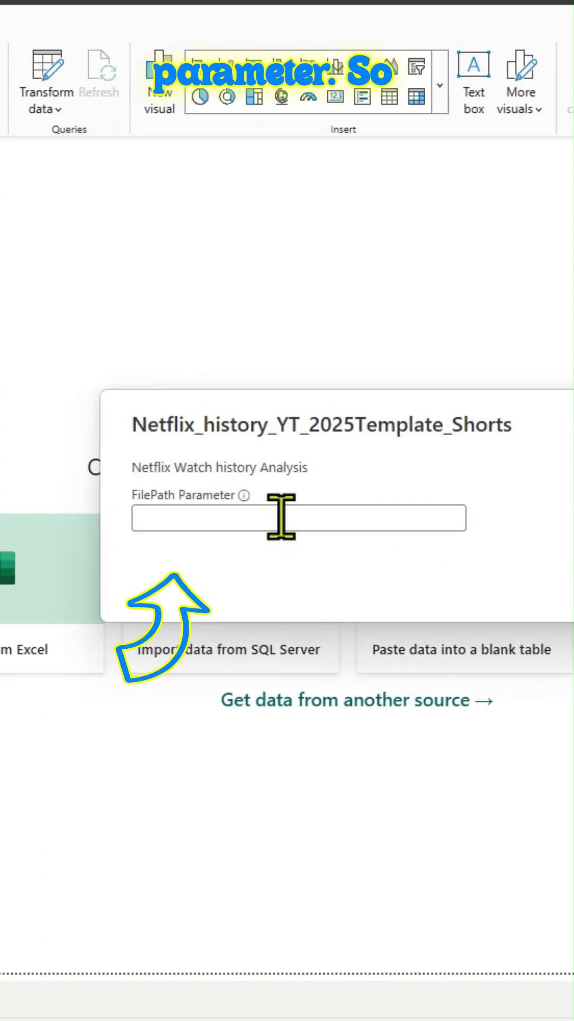
{"action": "type", "text": "\"C:\\Datasets\\NetflixViewingHistory.csv\""}
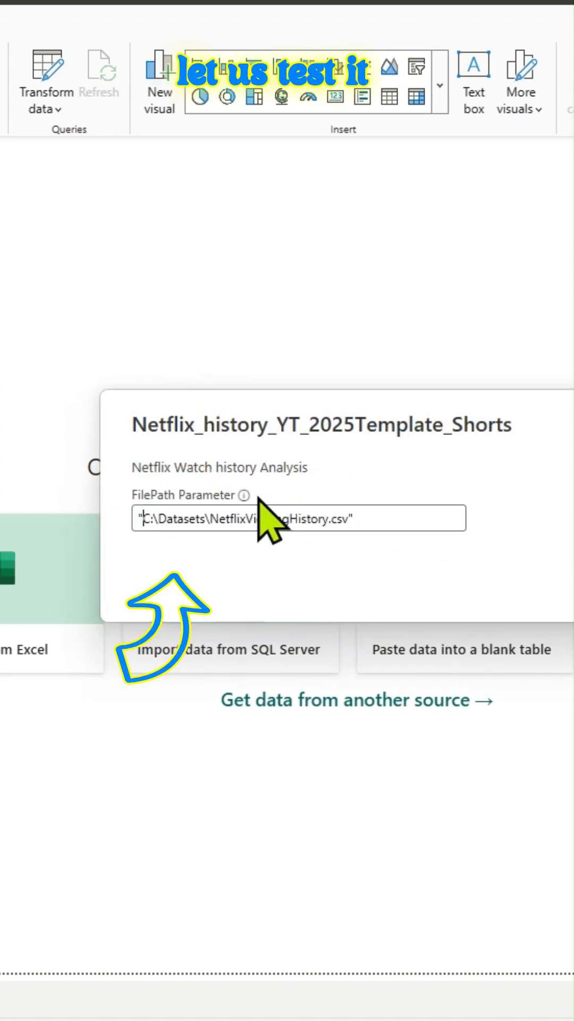